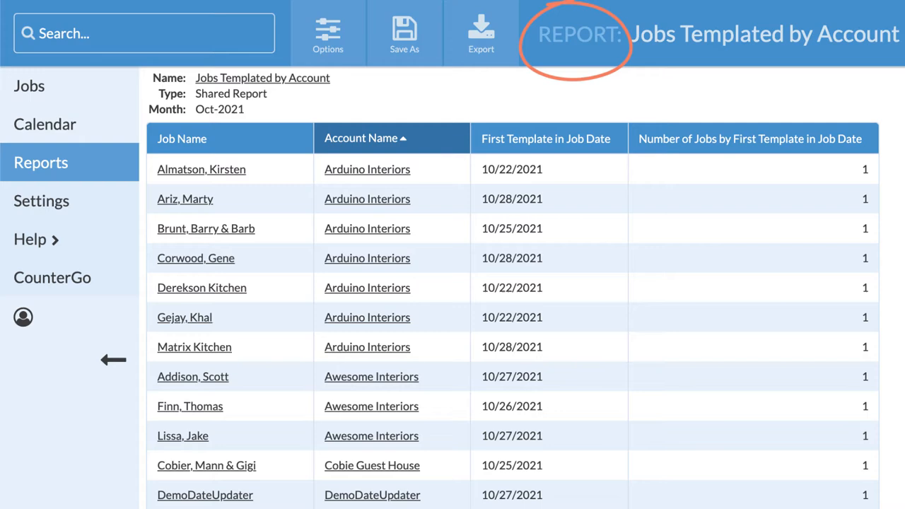
# Go from the report through Settings > Accounts to the Jobs list of active unscheduled jobs.
pyautogui.click(66, 277)
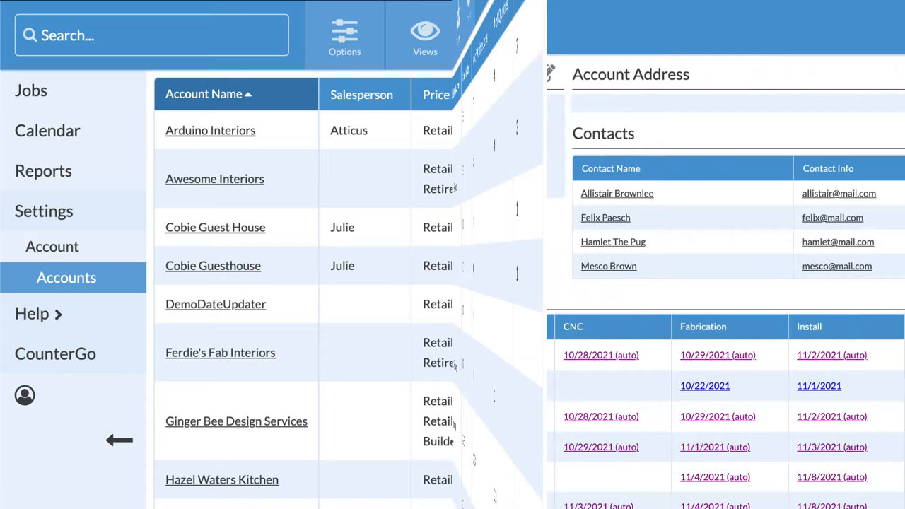
pyautogui.click(210, 130)
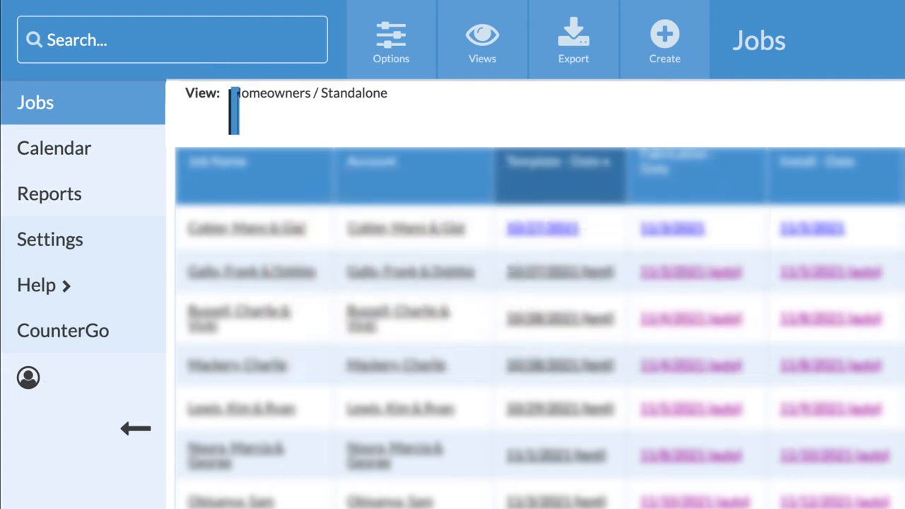
pyautogui.click(666, 34)
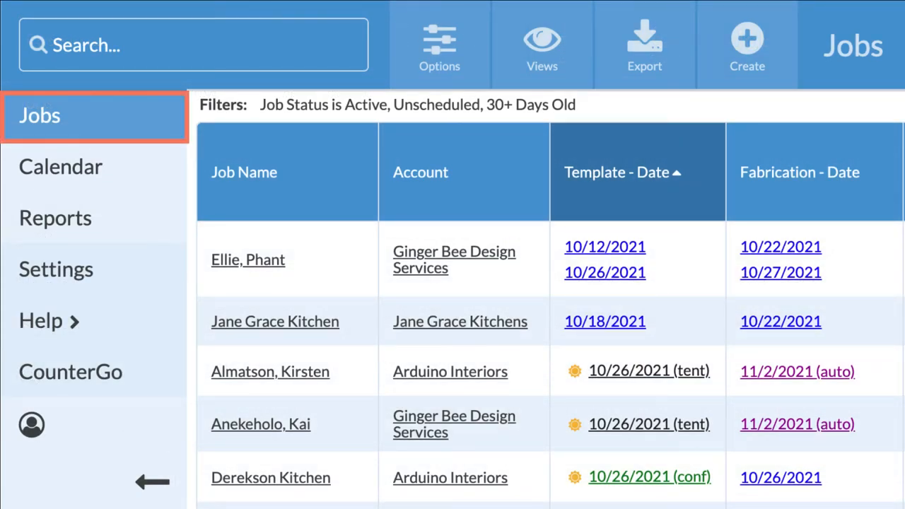
pyautogui.moveTo(746, 45)
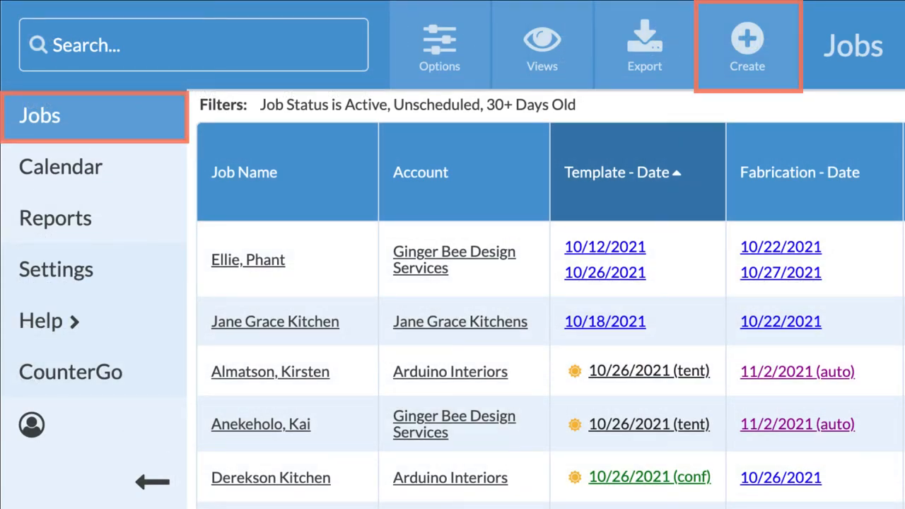
# Create a new Standard Job named 'Olivia, Karsten & Dee', discarding the Ginger Bee account suggestion.
pyautogui.click(746, 44)
pyautogui.write('Olivia, Karsten & Dee')
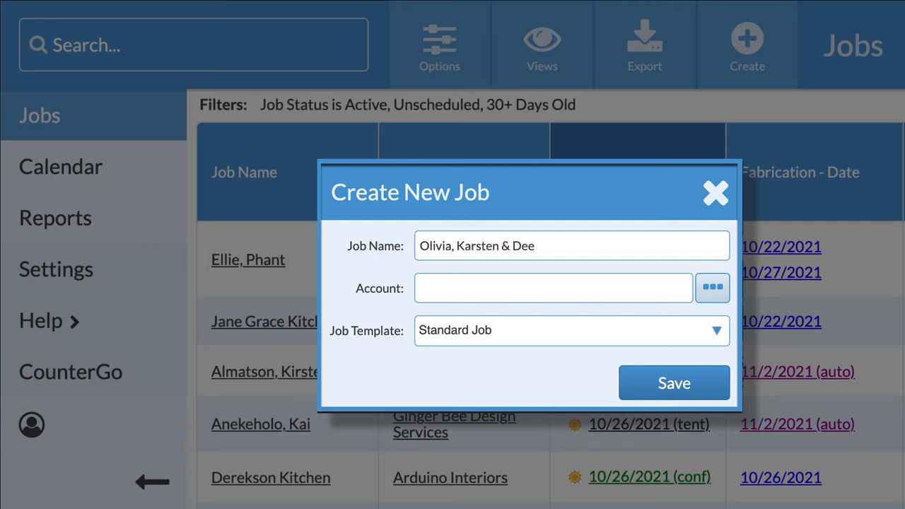
pyautogui.write('Ginger')
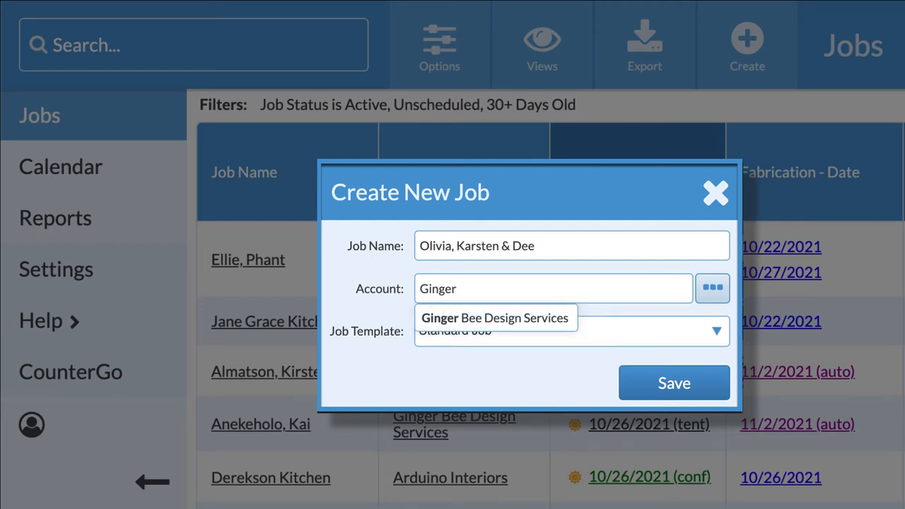
pyautogui.click(497, 317)
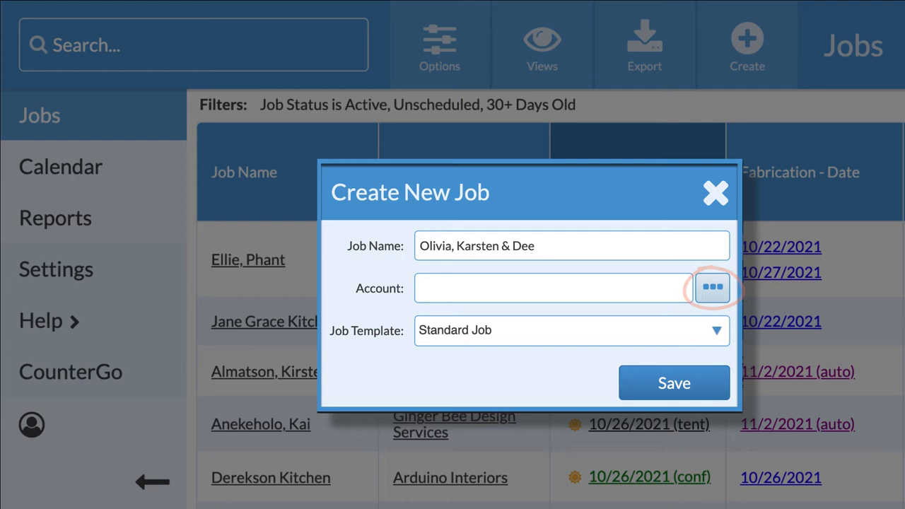
# Save a new Retail account 'Olivia, Karsten & Dee' and link it to the job.
pyautogui.click(713, 288)
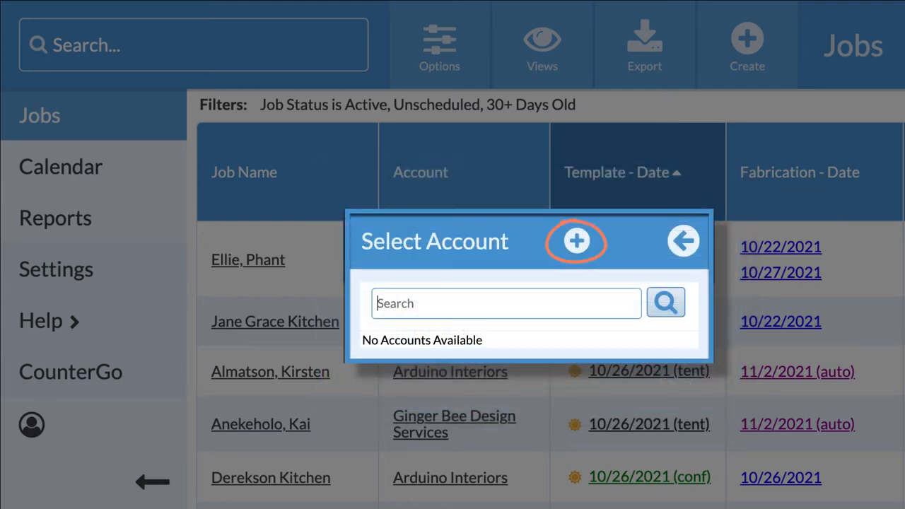
pyautogui.click(577, 240)
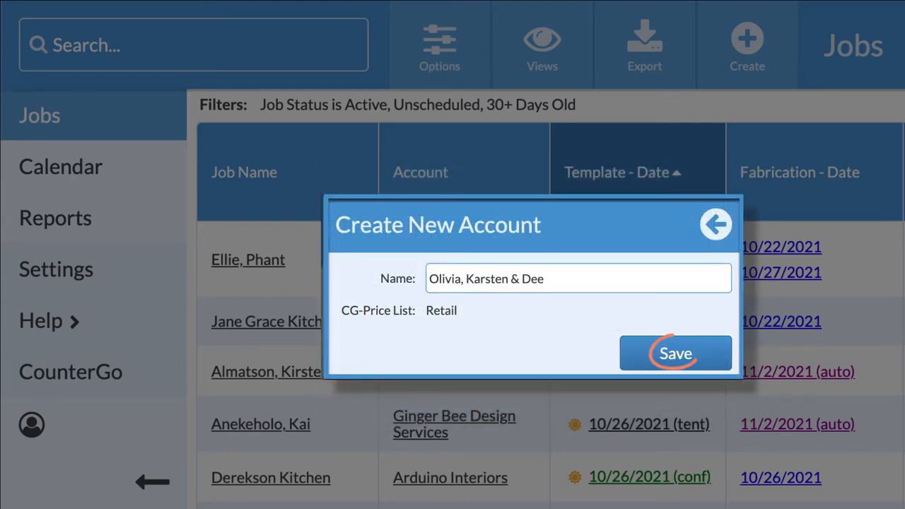
pyautogui.click(676, 354)
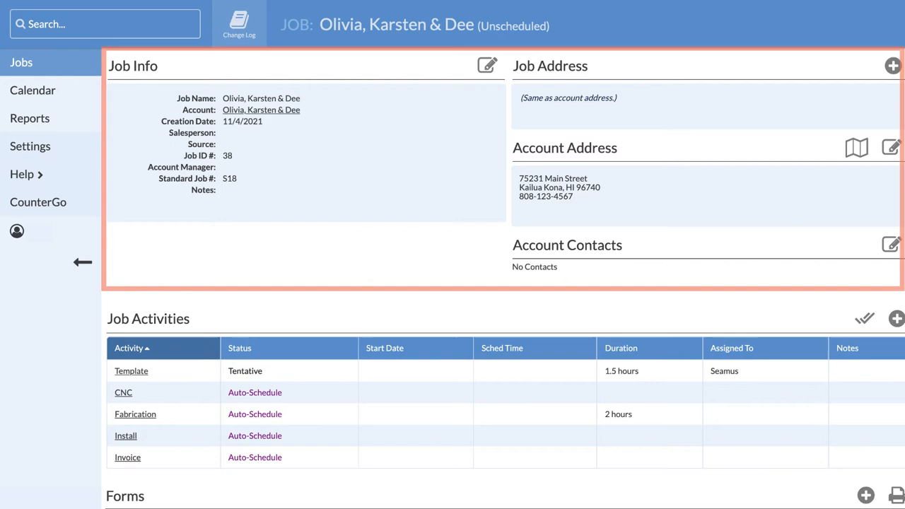
pyautogui.scroll(-3)
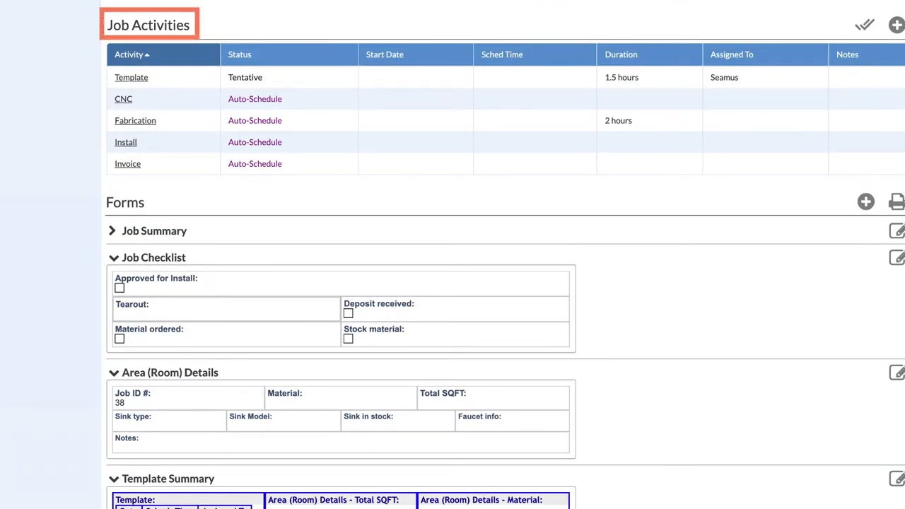
pyautogui.scroll(-3)
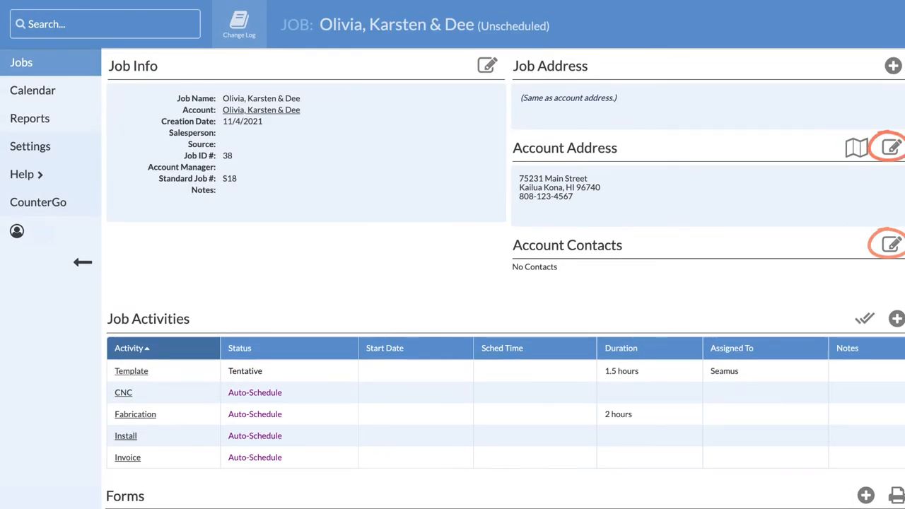
pyautogui.click(888, 145)
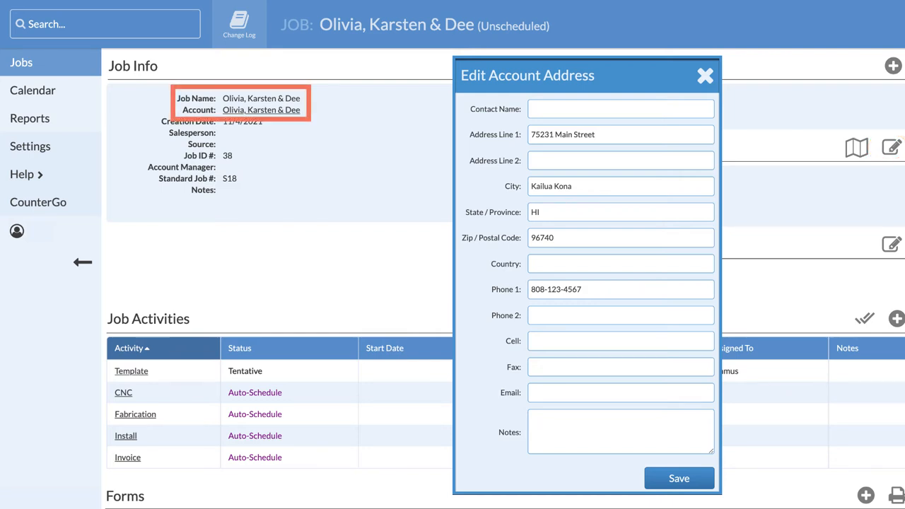
pyautogui.click(704, 76)
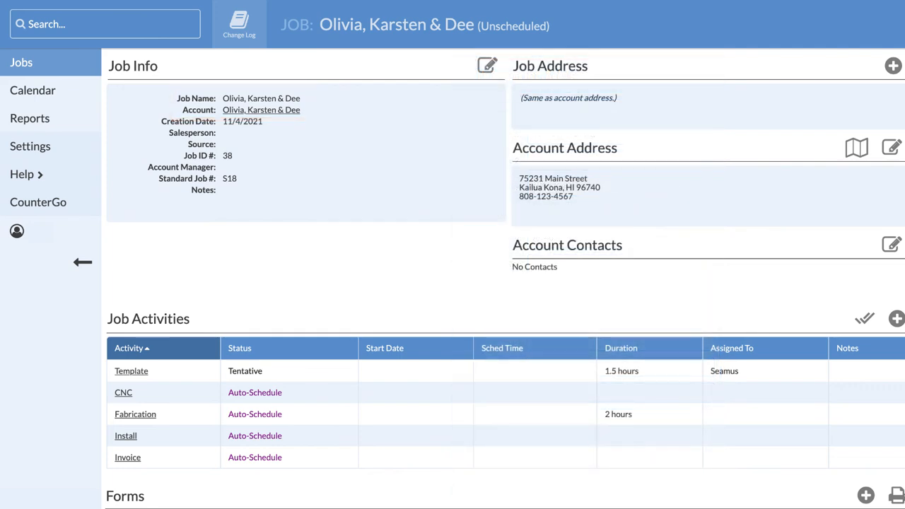